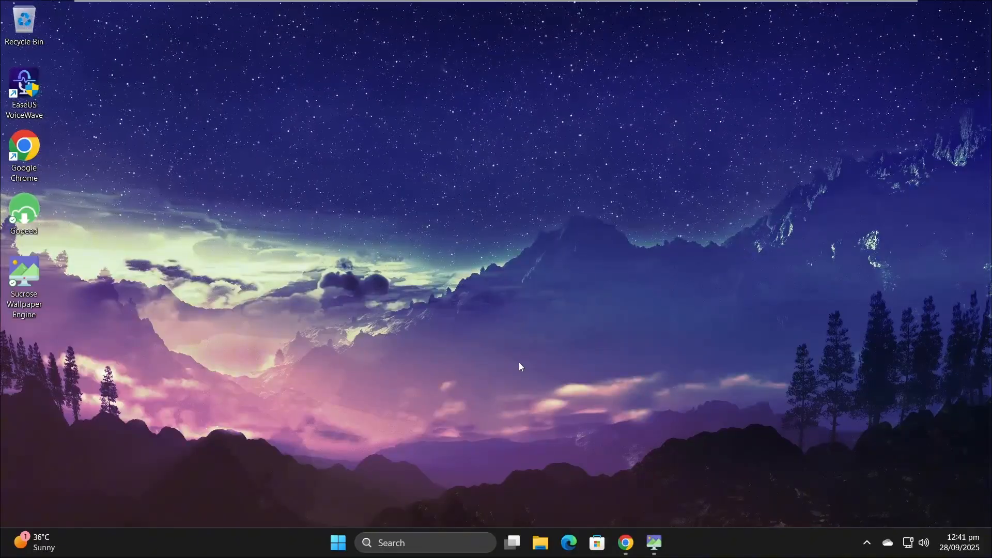
Launch the Services console from Windows search using the query 'services'
left_click(423, 542)
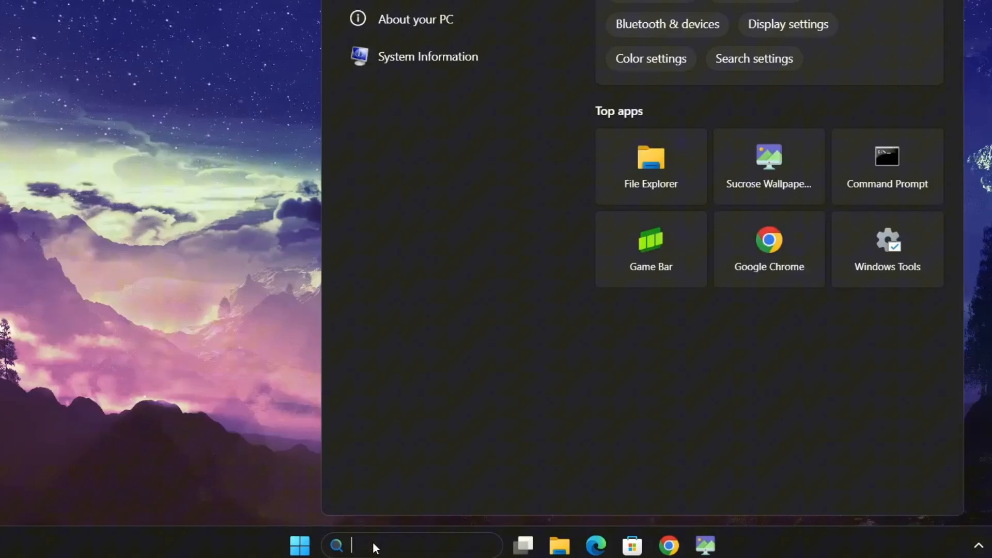
type("services")
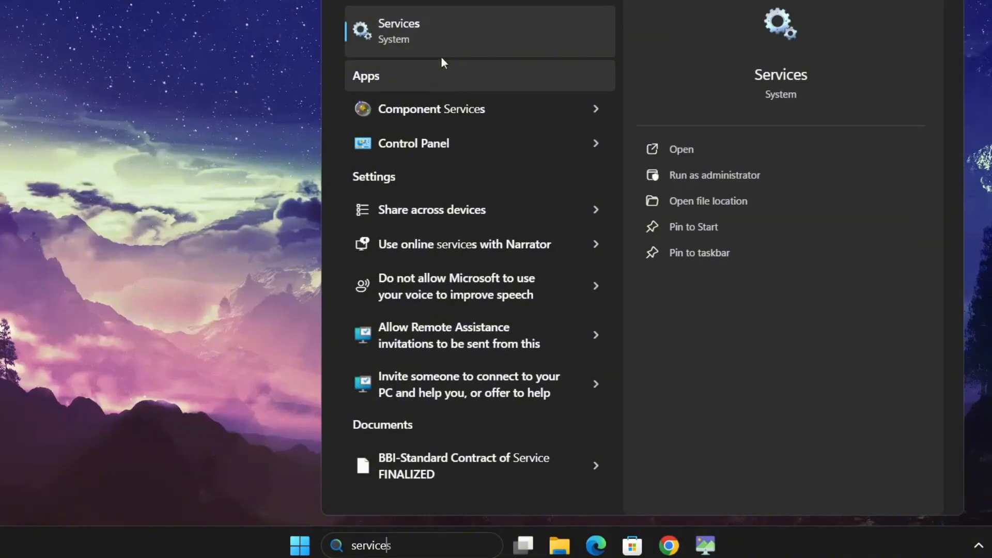
left_click(680, 148)
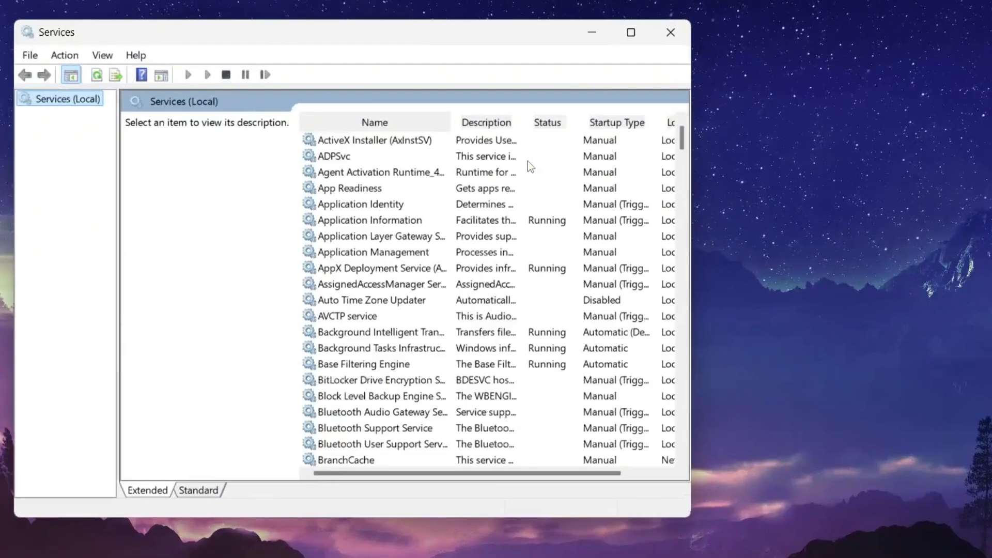
Bring up the properties of the Windows Search service
left_click(379, 283)
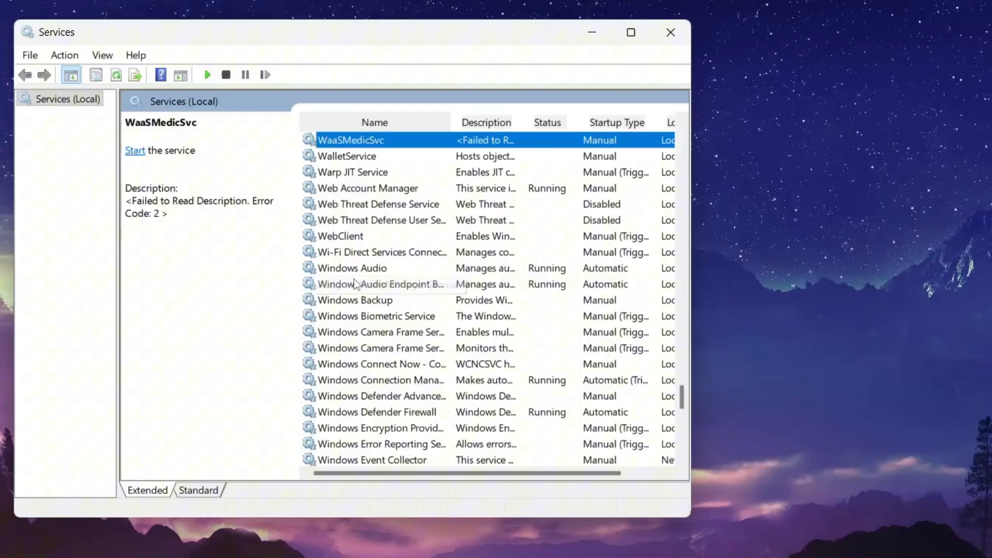
left_click(353, 267)
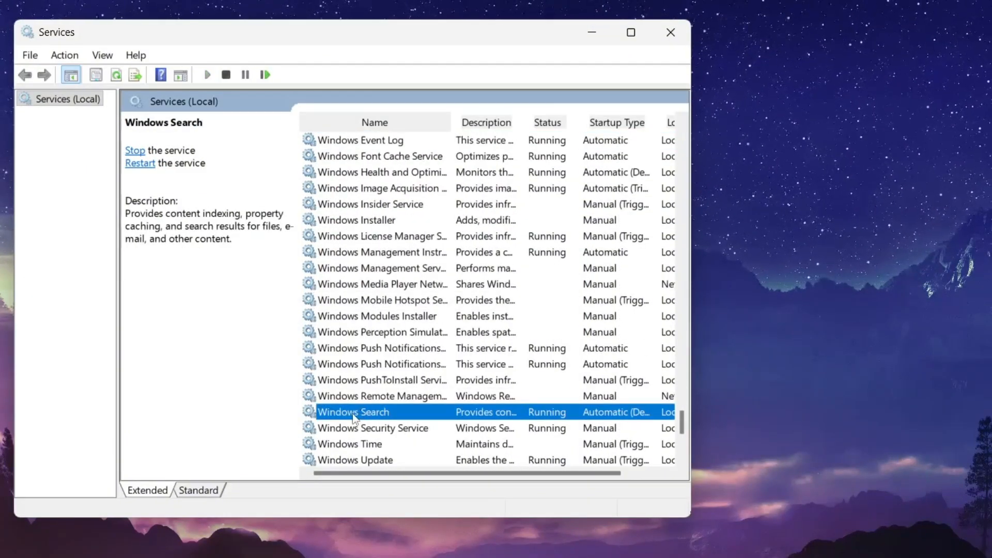
right_click(354, 412)
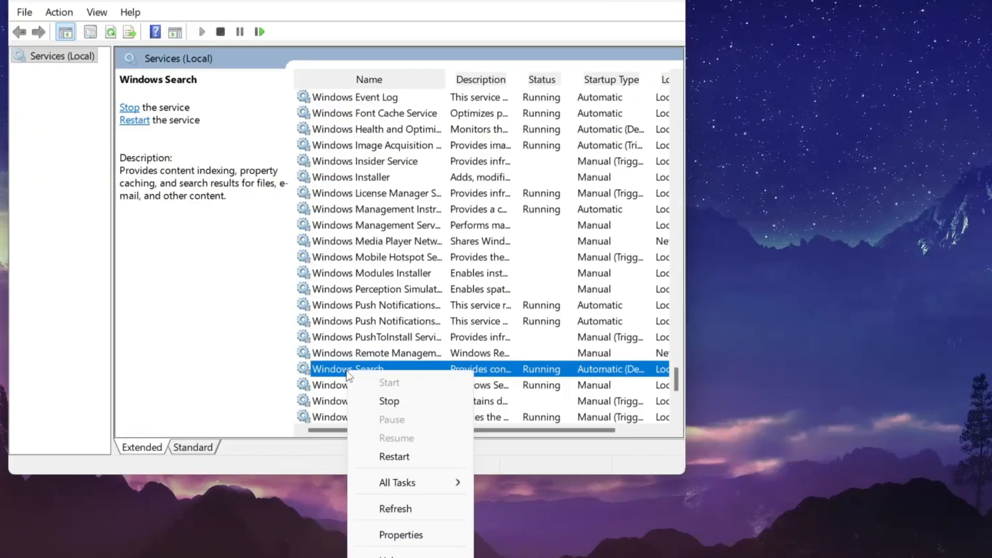
left_click(400, 534)
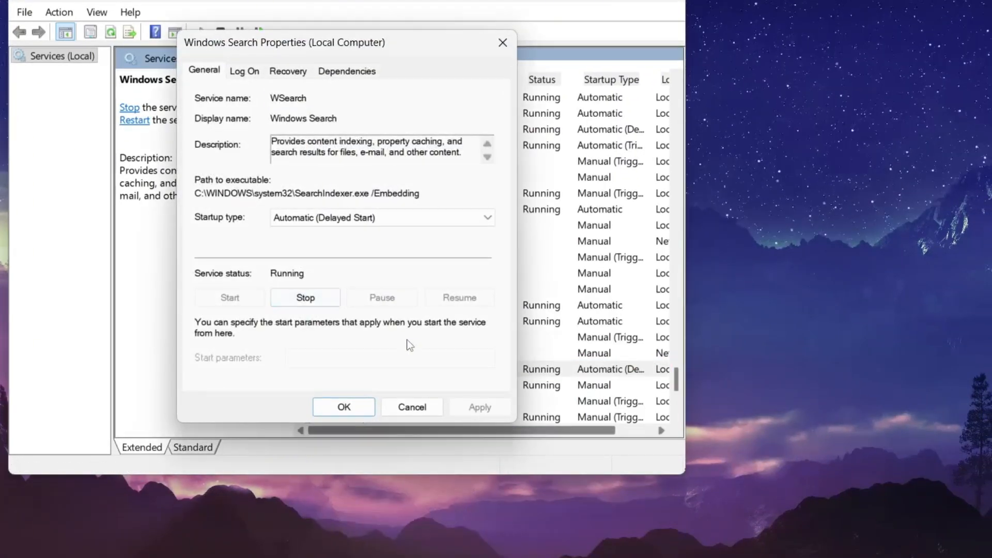
Stop Windows Search, set its startup type to Disabled, and confirm the change
left_click(304, 298)
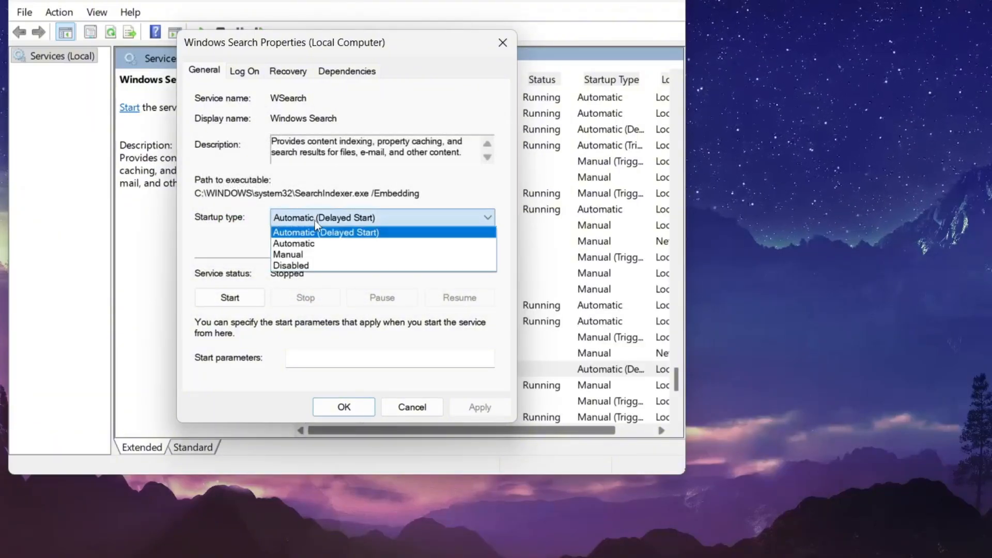
left_click(291, 266)
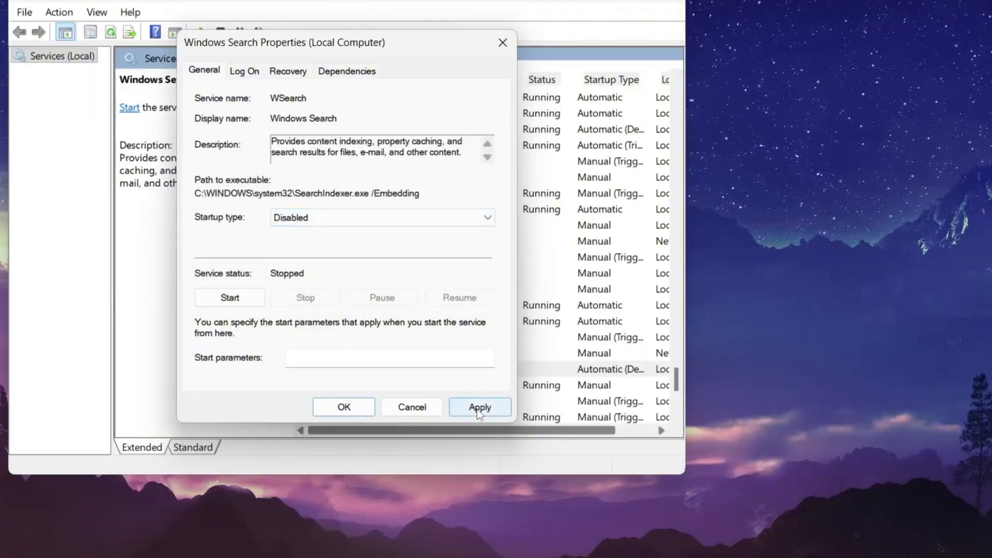
left_click(480, 407)
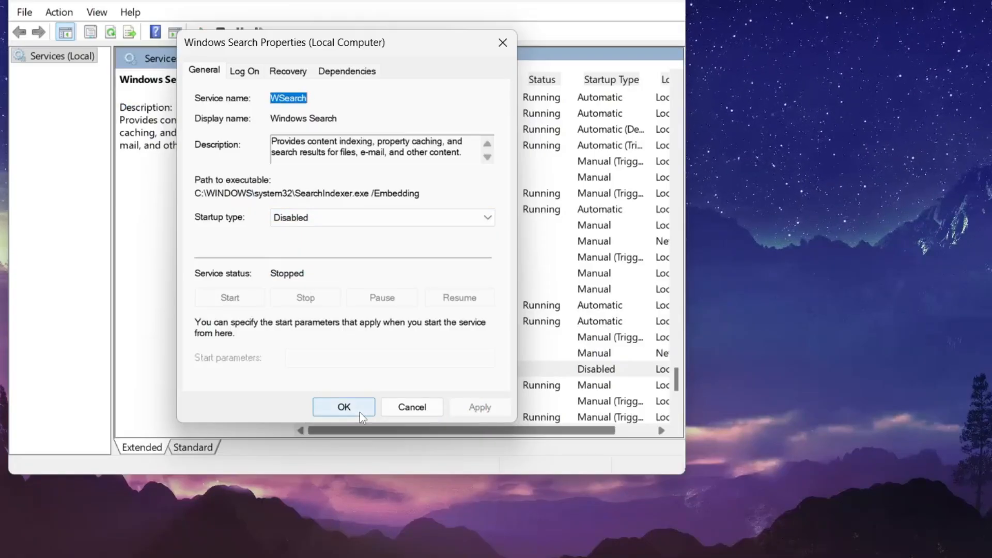
left_click(343, 407)
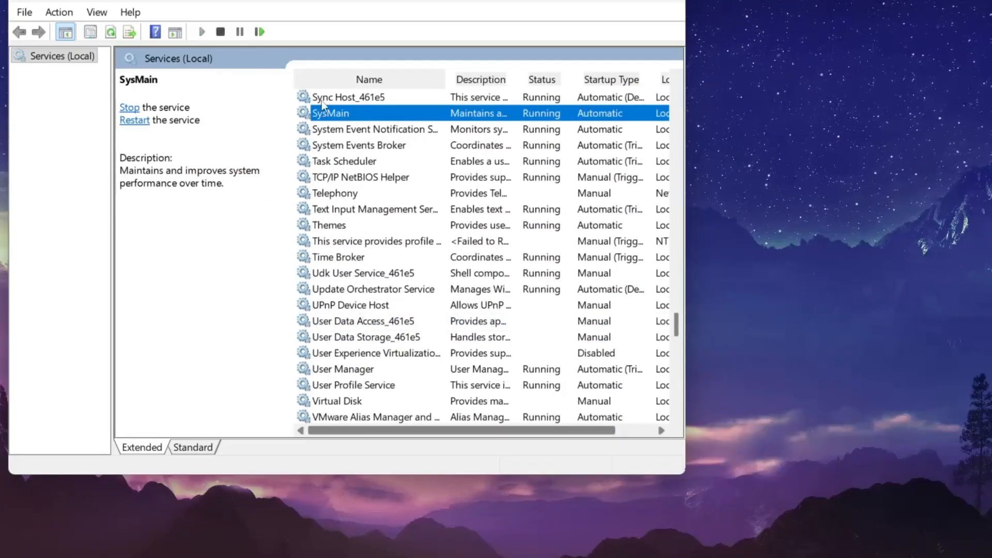
Stop the SysMain service and apply Disabled as its startup type
right_click(330, 112)
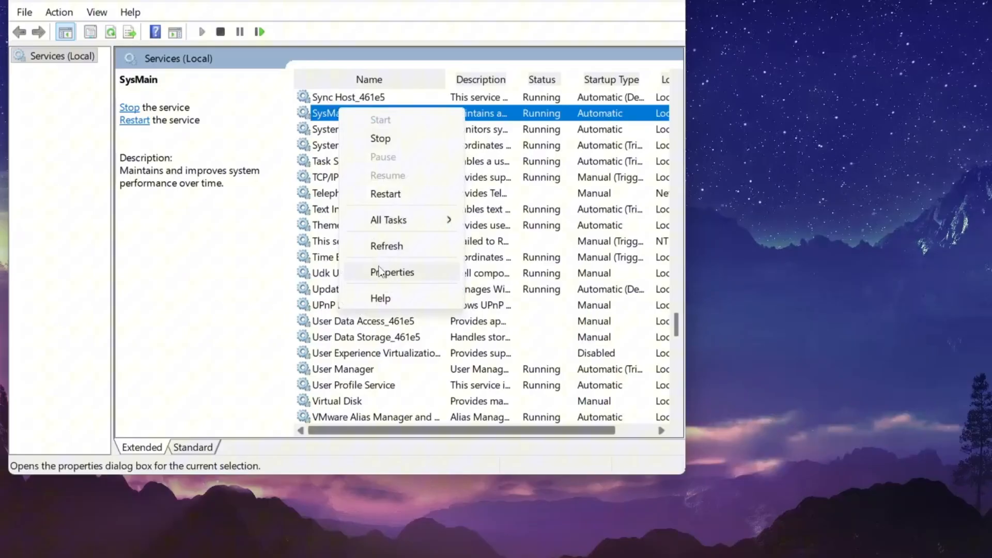
left_click(392, 271)
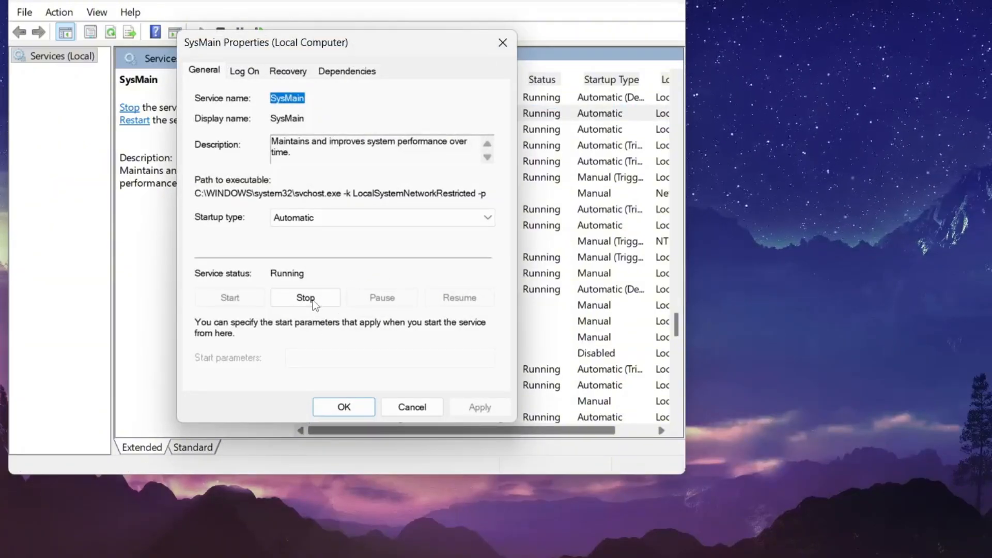
left_click(304, 298)
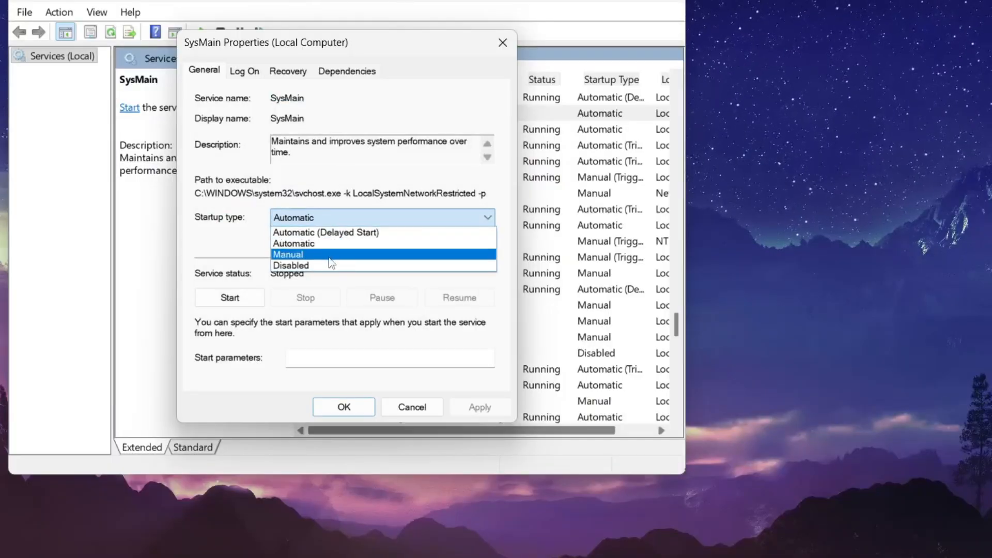
left_click(291, 264)
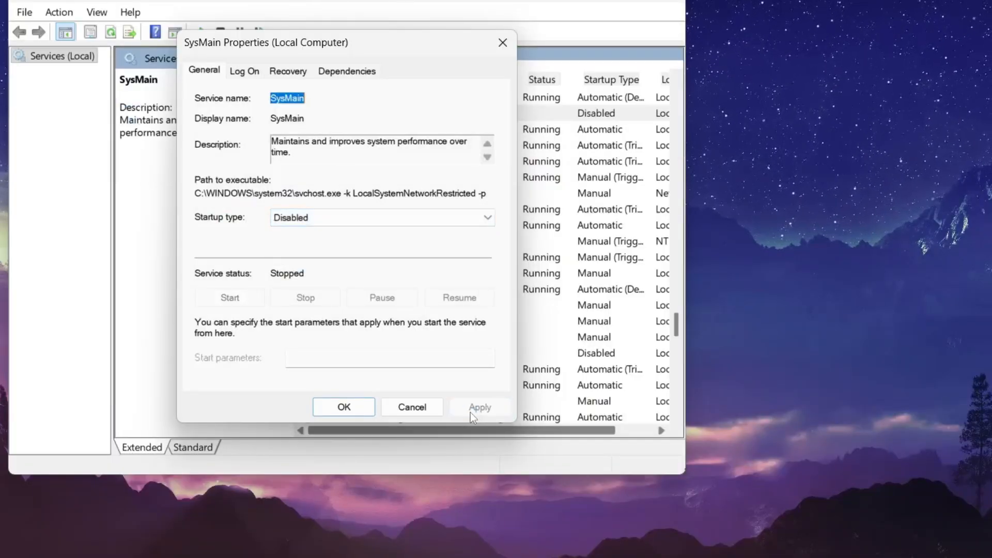
left_click(343, 406)
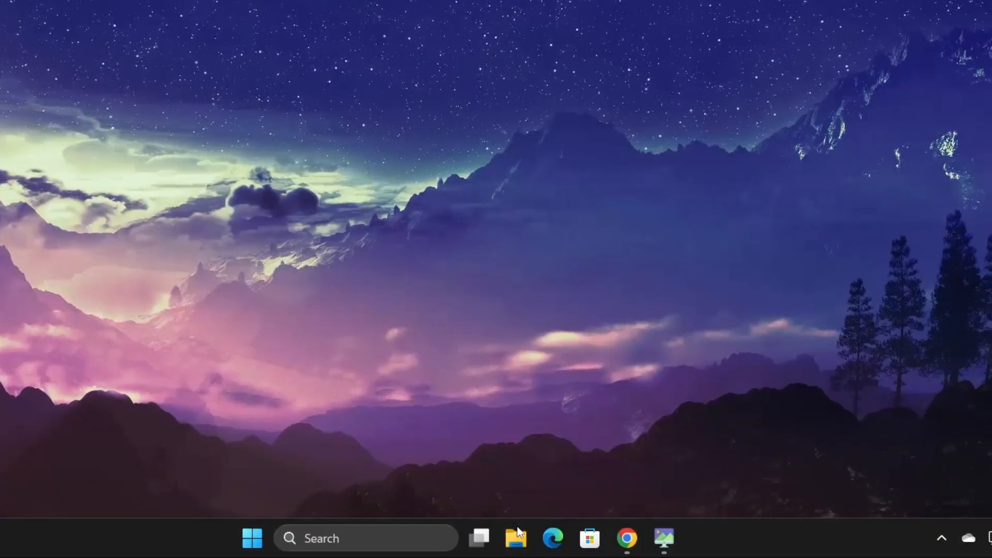
Show This PC's system properties from the File Explorer sidebar
left_click(515, 538)
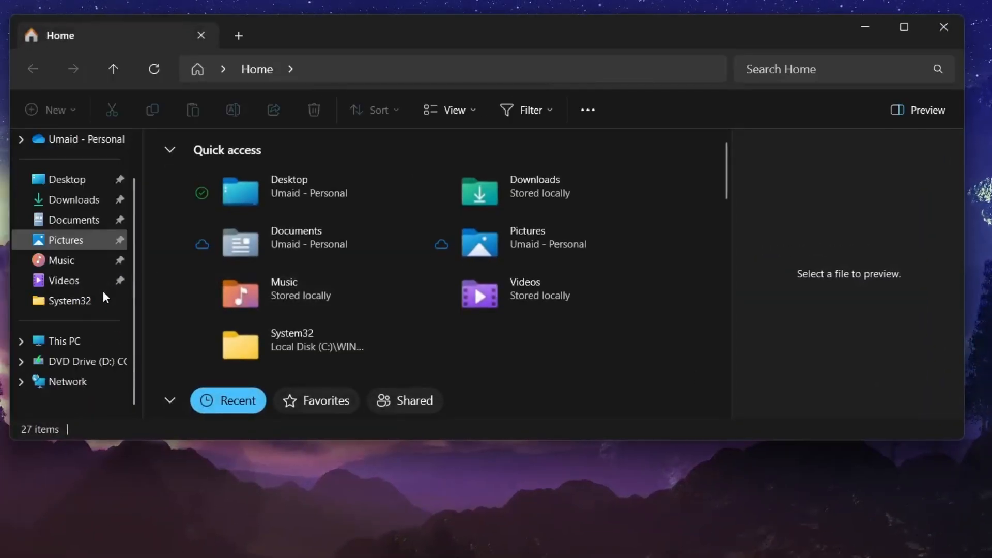
right_click(63, 340)
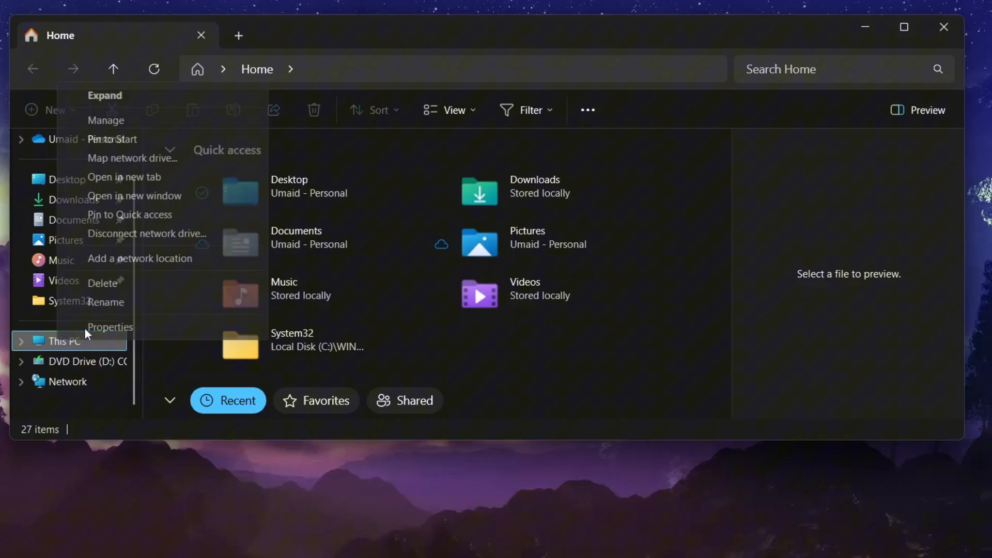
left_click(108, 328)
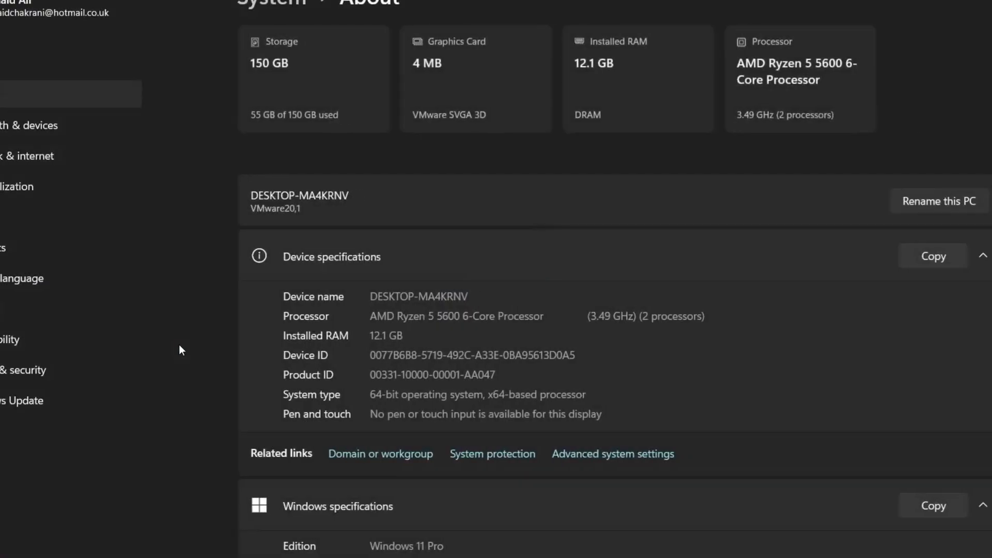
Reach the Virtual Memory dialog through advanced system and performance settings
scroll("down", 3)
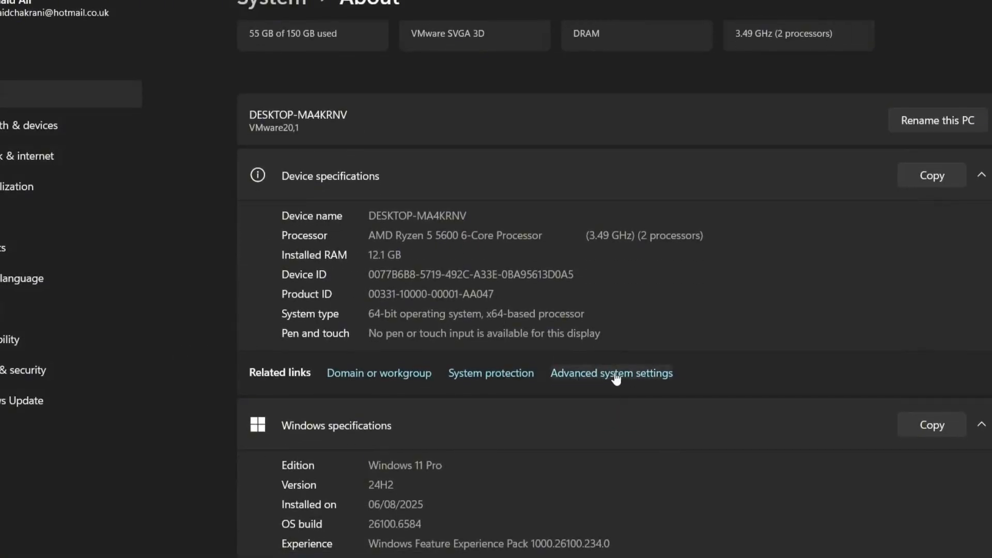
left_click(610, 373)
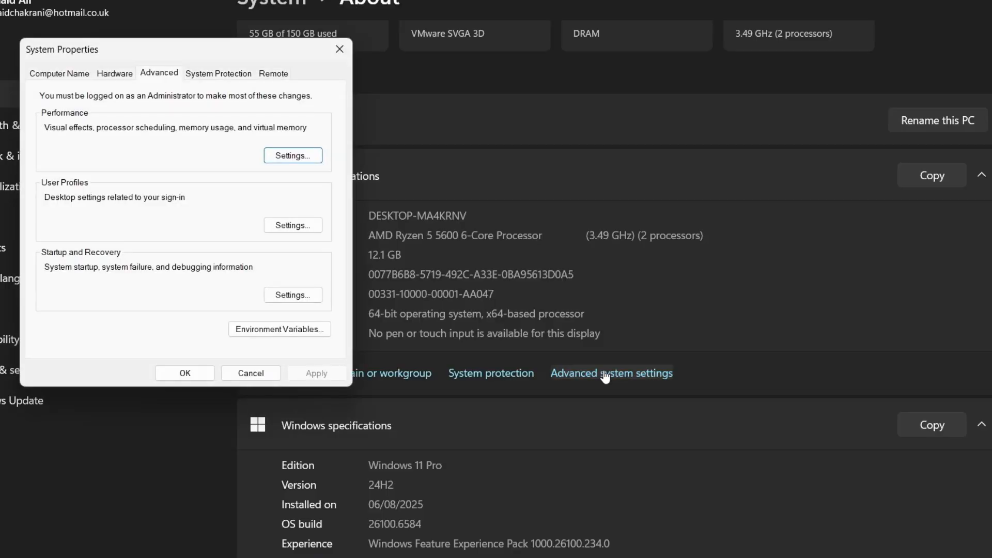
mouse_move(292, 155)
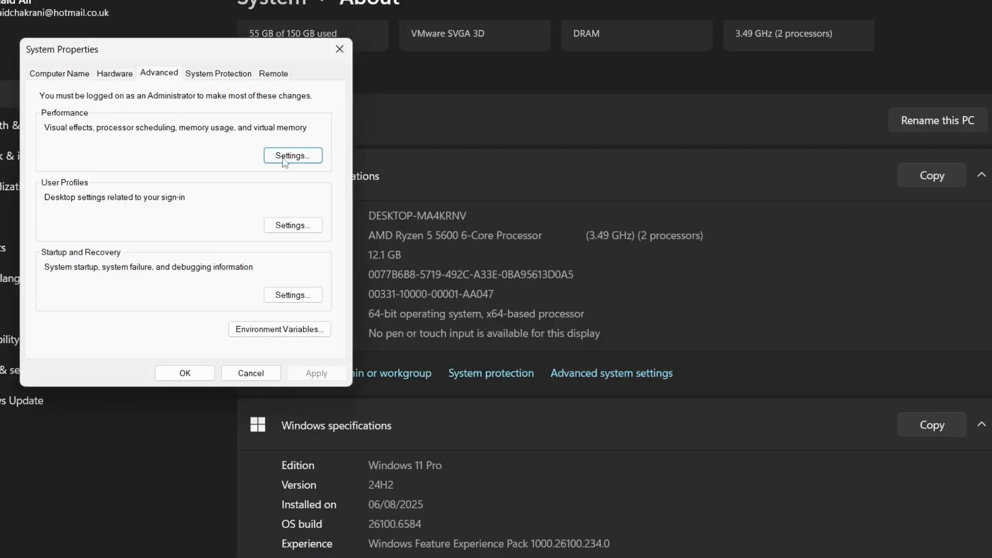
left_click(293, 155)
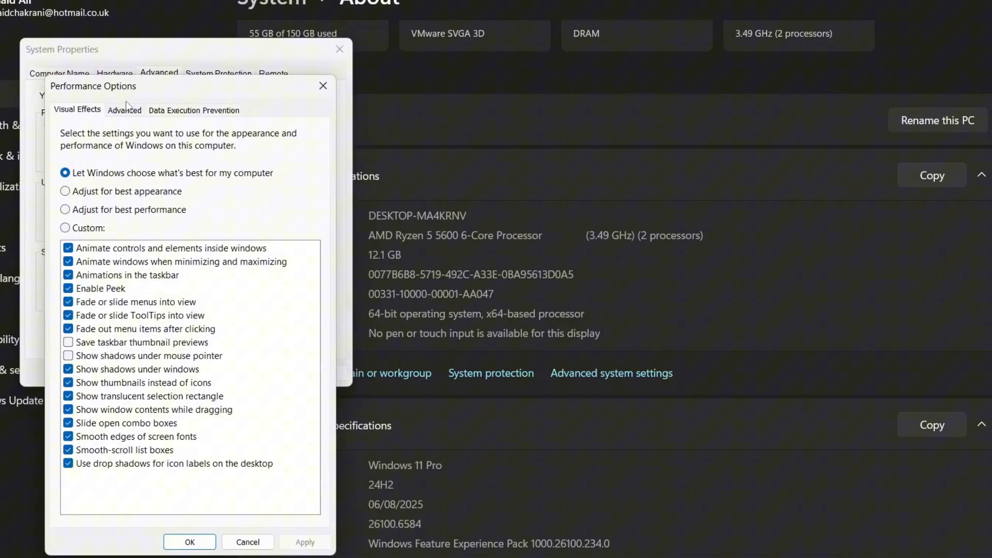
left_click(124, 110)
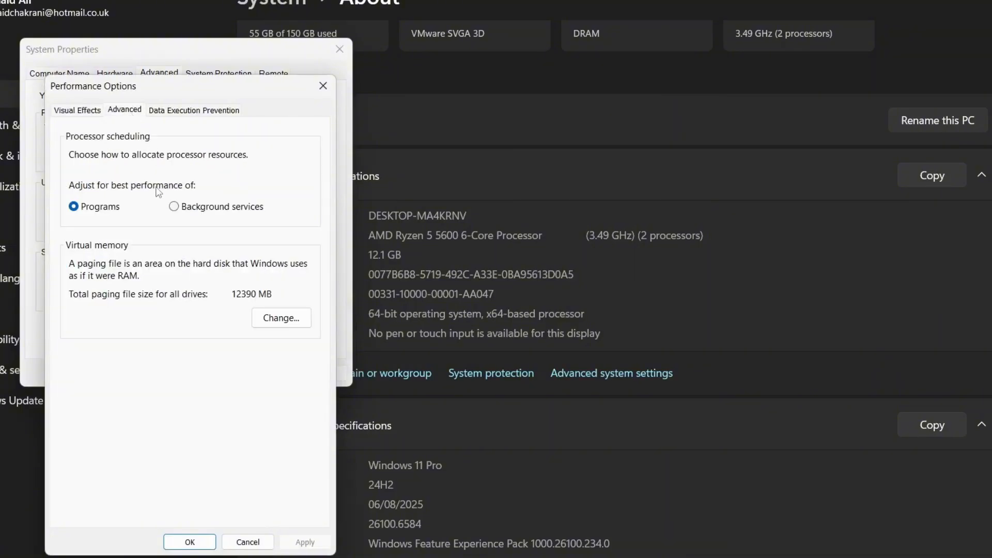
mouse_move(209, 273)
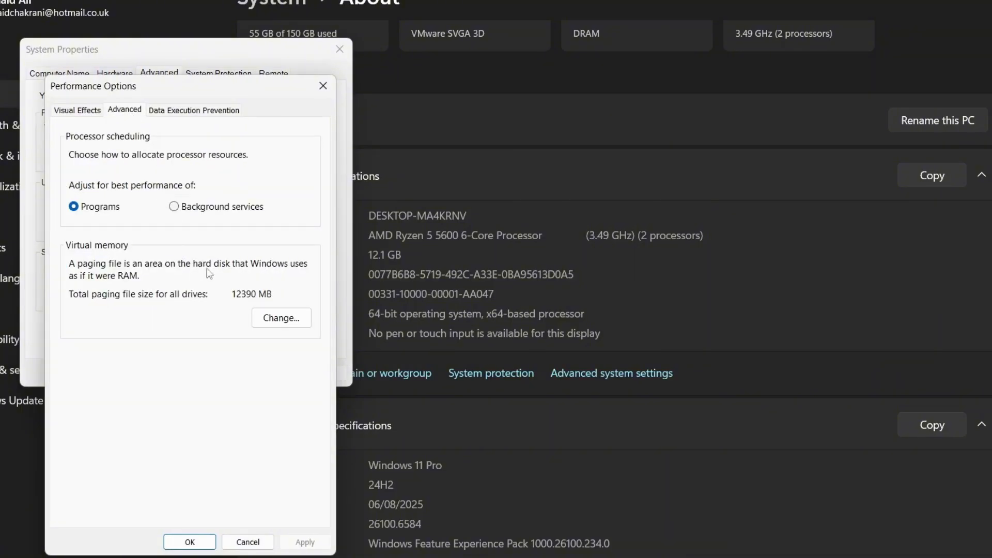
left_click(281, 317)
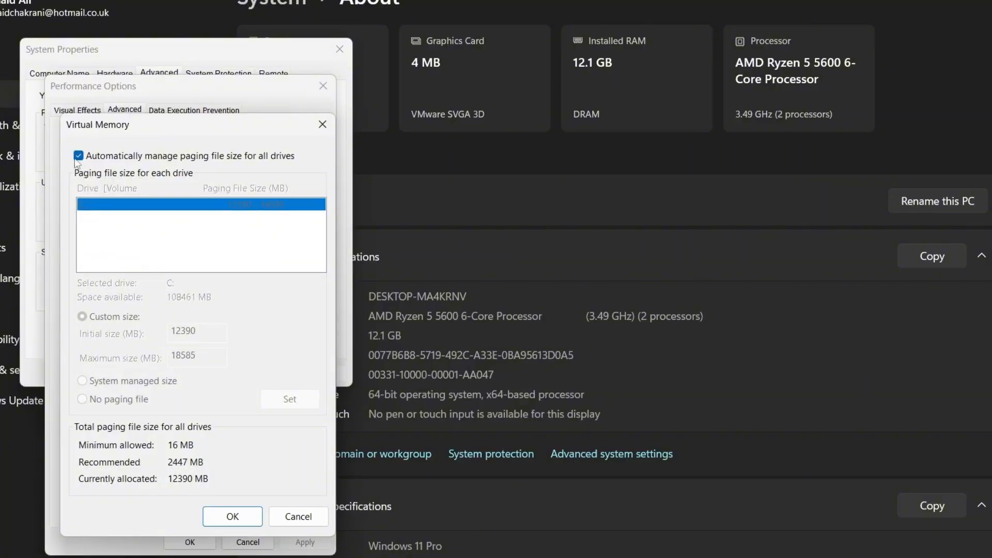
left_click(78, 156)
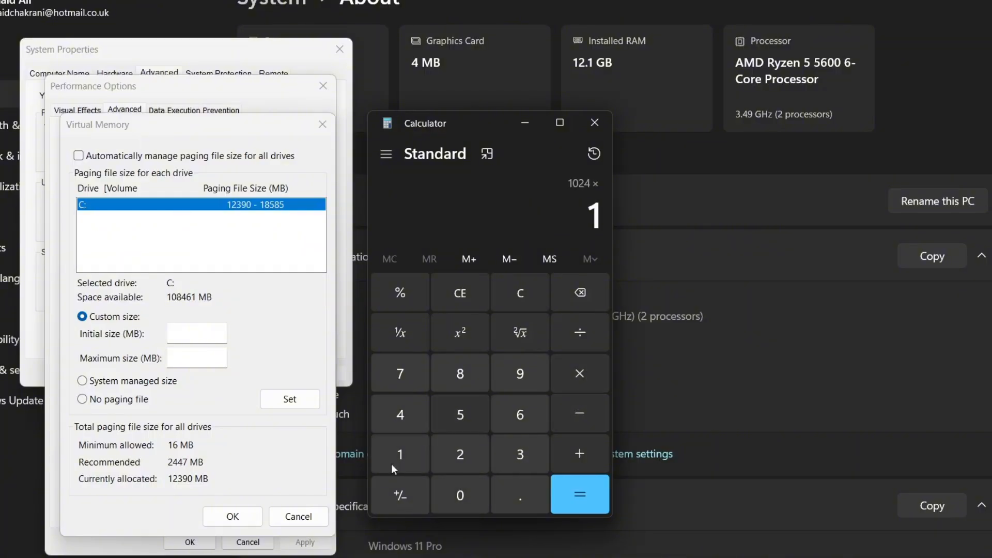
Work out 1024 × 12.1 = 12390.4 and enter 12390 MB as the initial paging size
left_click(579, 494)
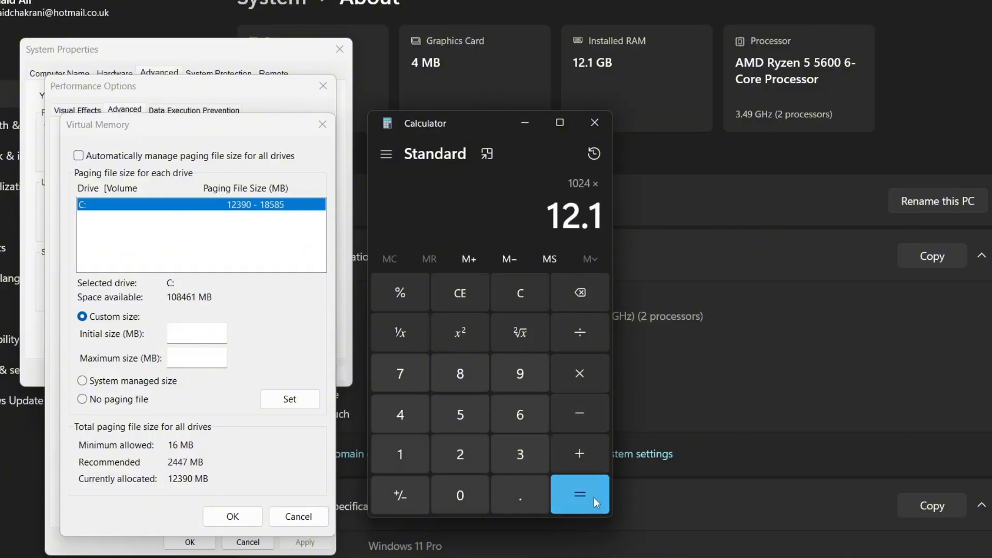
left_click(579, 494)
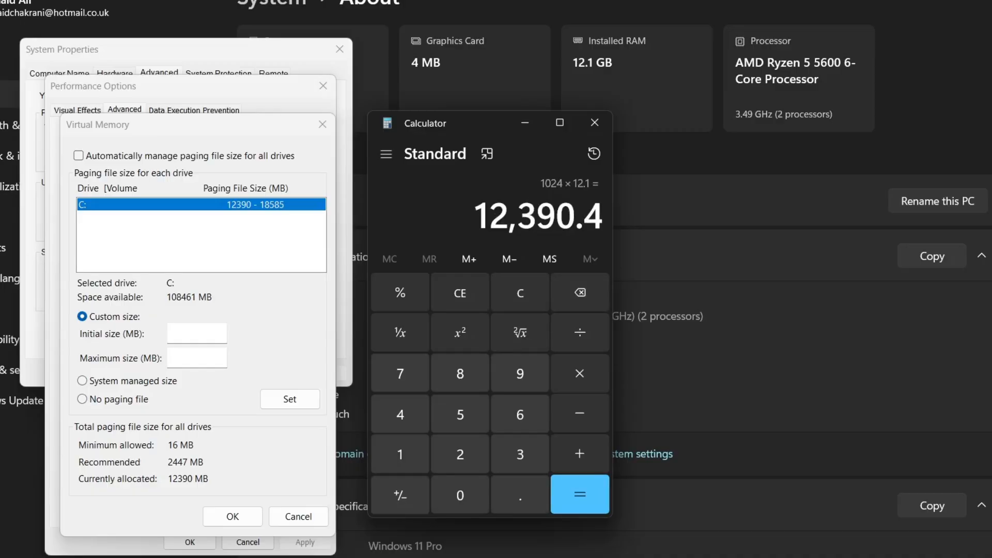
left_click(196, 332)
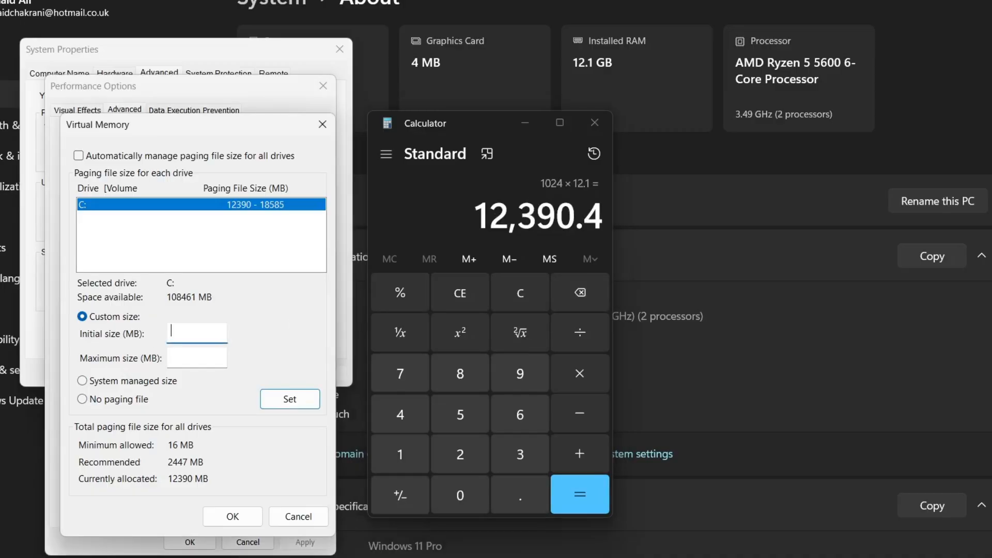
type("12390")
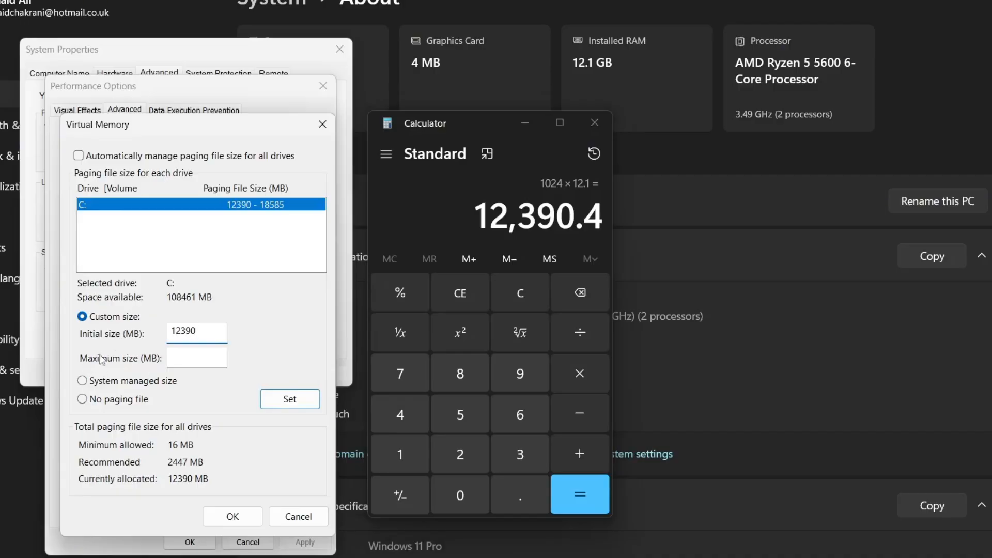
mouse_move(578, 372)
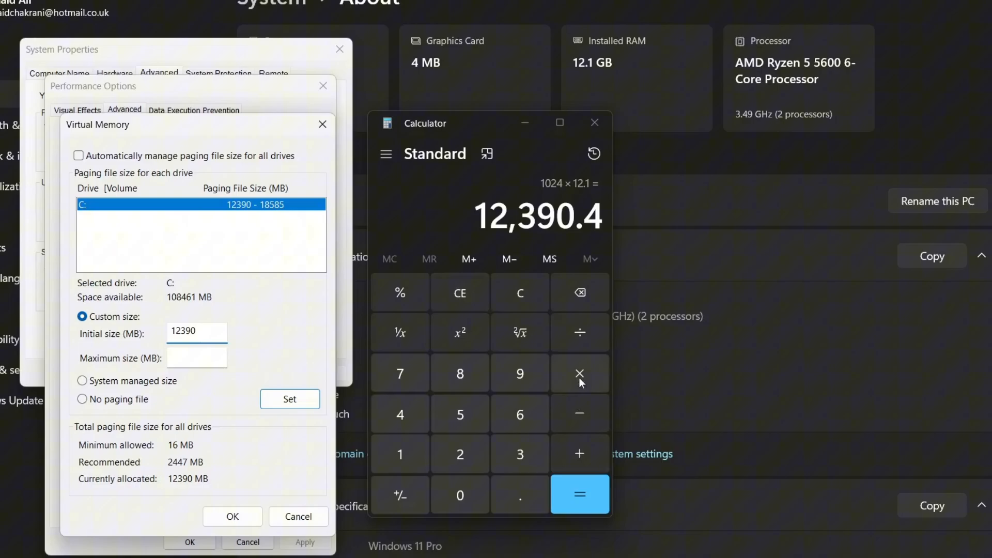
Work out 12390.4 × 1.5 = 18585.6 and enter 18585 MB as the maximum paging size
left_click(578, 373)
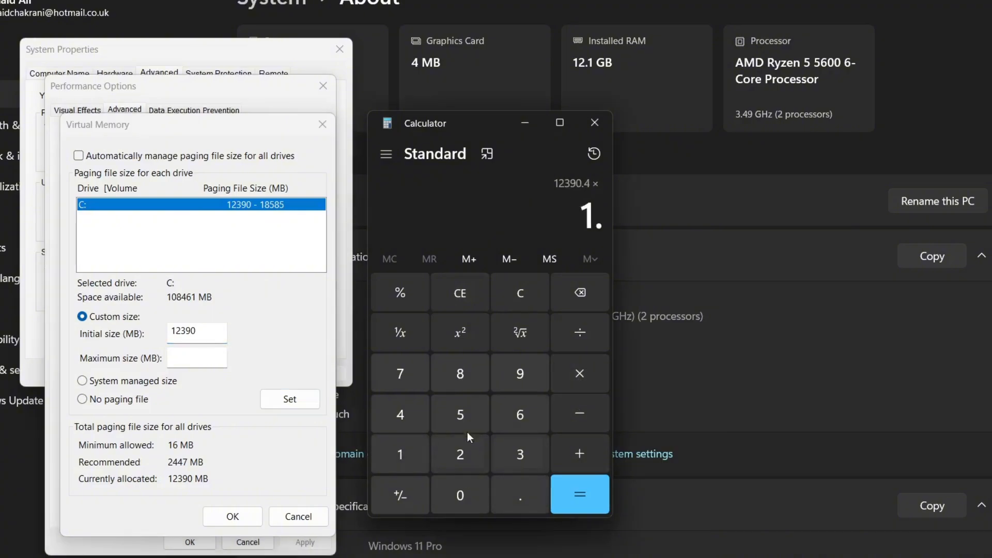
left_click(578, 494)
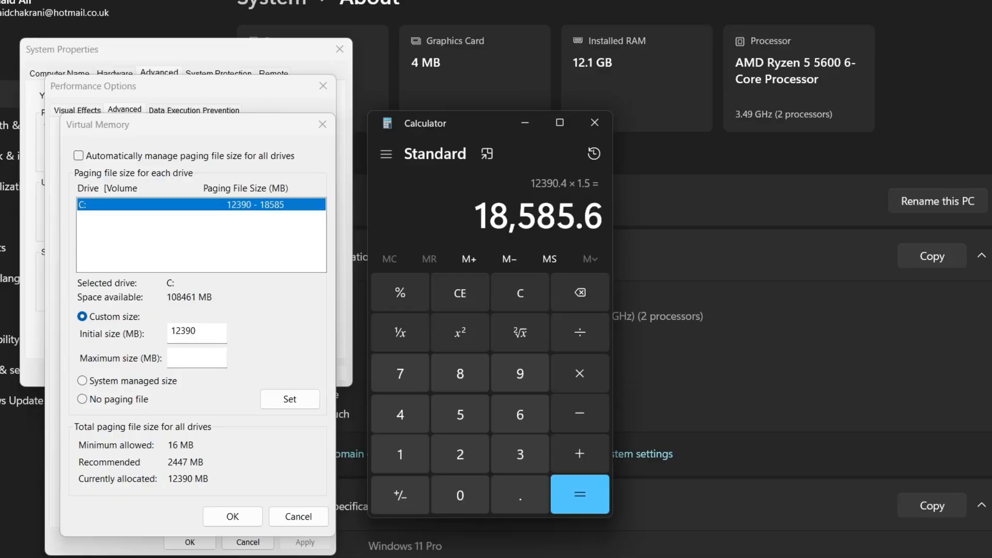
left_click(196, 358)
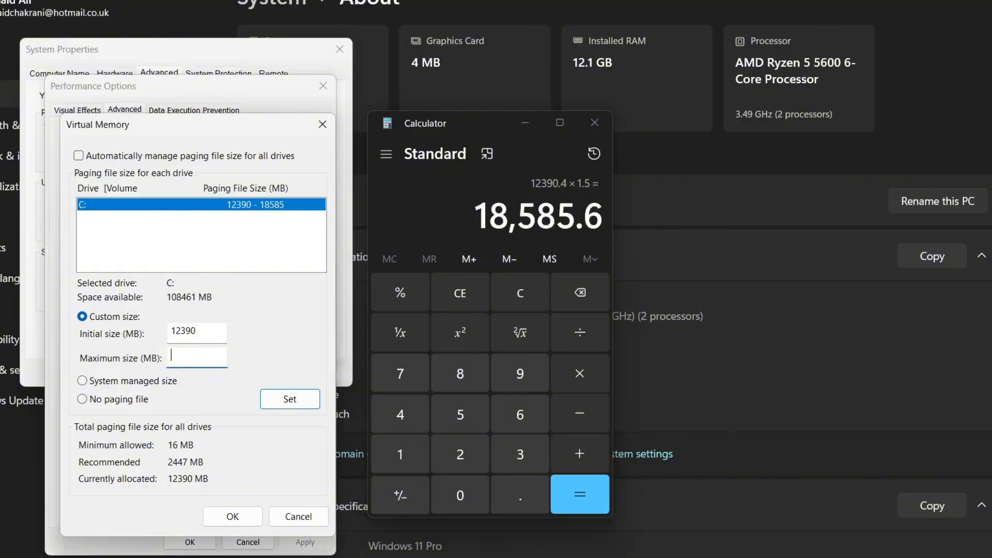
type("185")
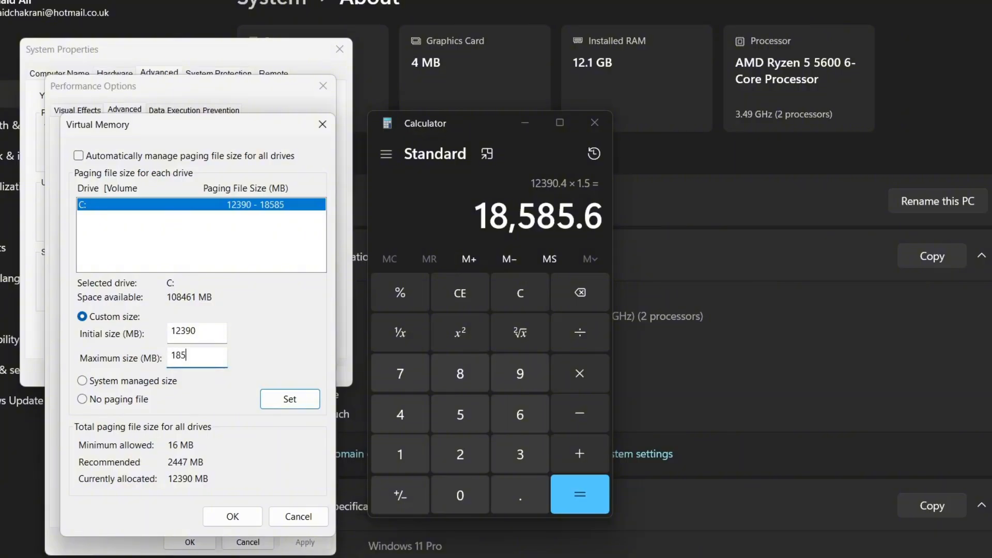
type("85")
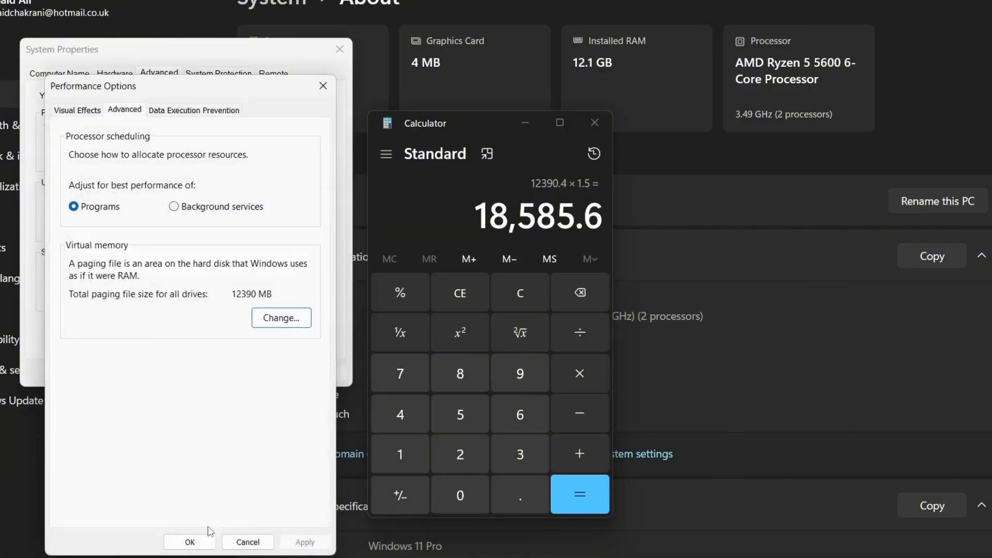
Close Performance Options and System Properties, keeping the new paging file
left_click(189, 541)
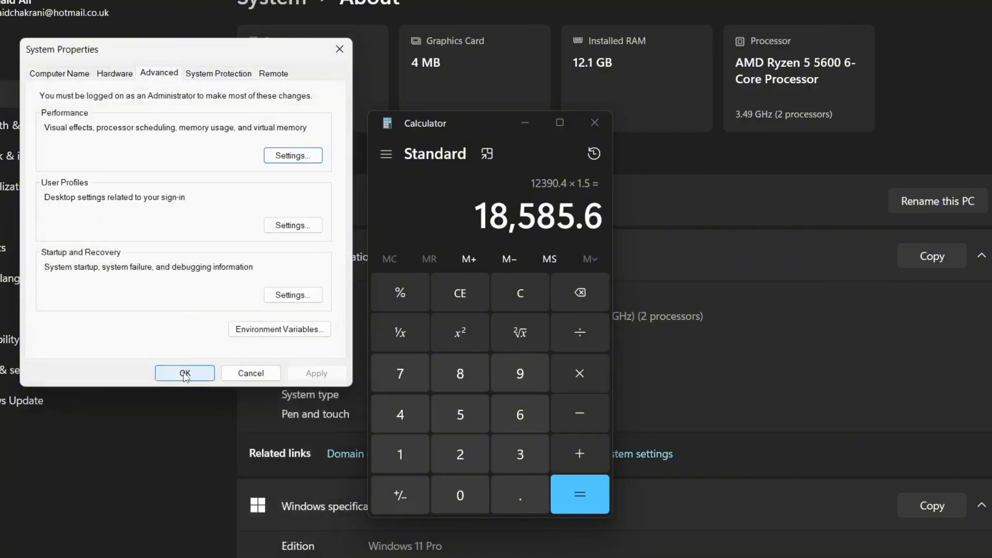
left_click(184, 373)
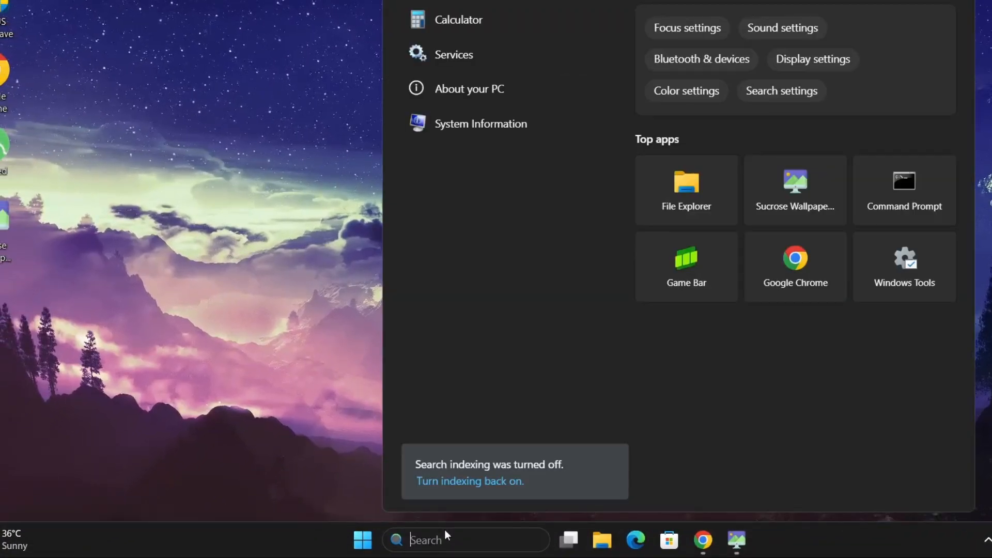
Launch an administrator Command Prompt via the 'cmd' search, approving User Account Control
type("cmd")
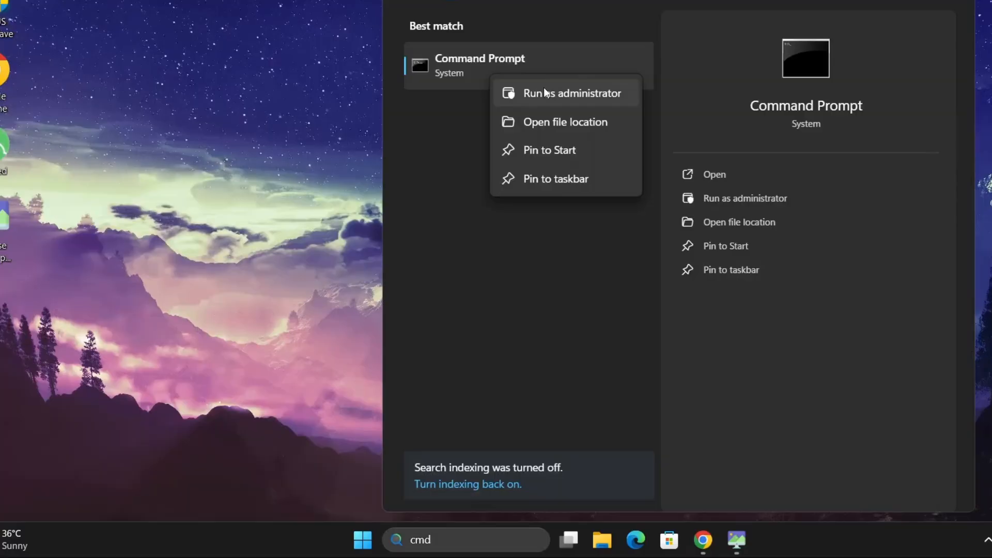
left_click(571, 92)
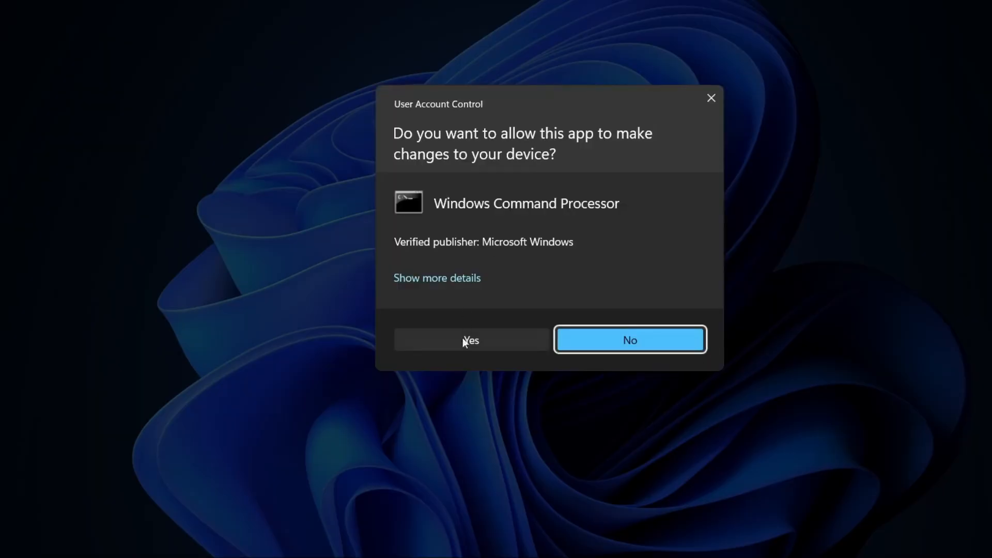
left_click(471, 340)
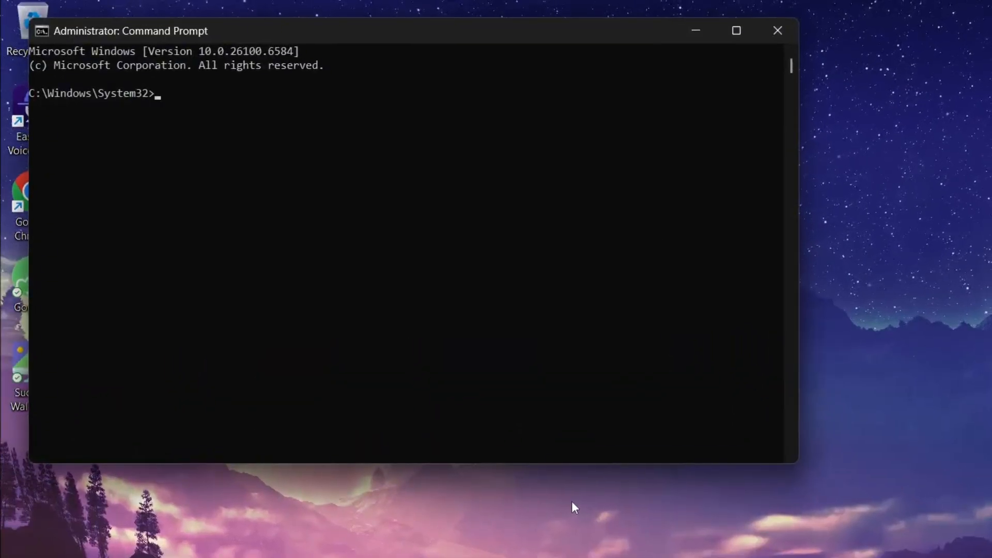
Run chkdsk /f /r to schedule a repair check at next restart, then close the console
type("h")
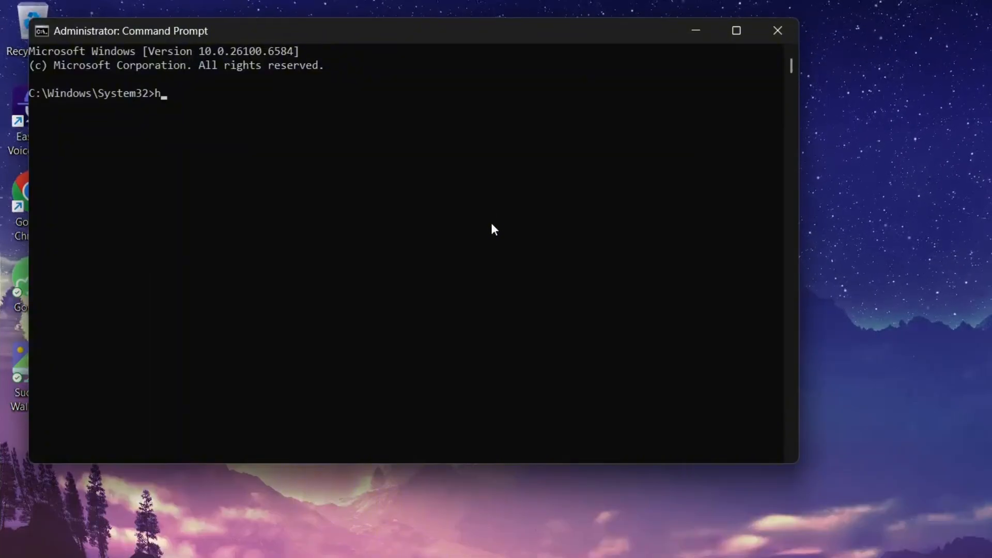
type("chkdsk")
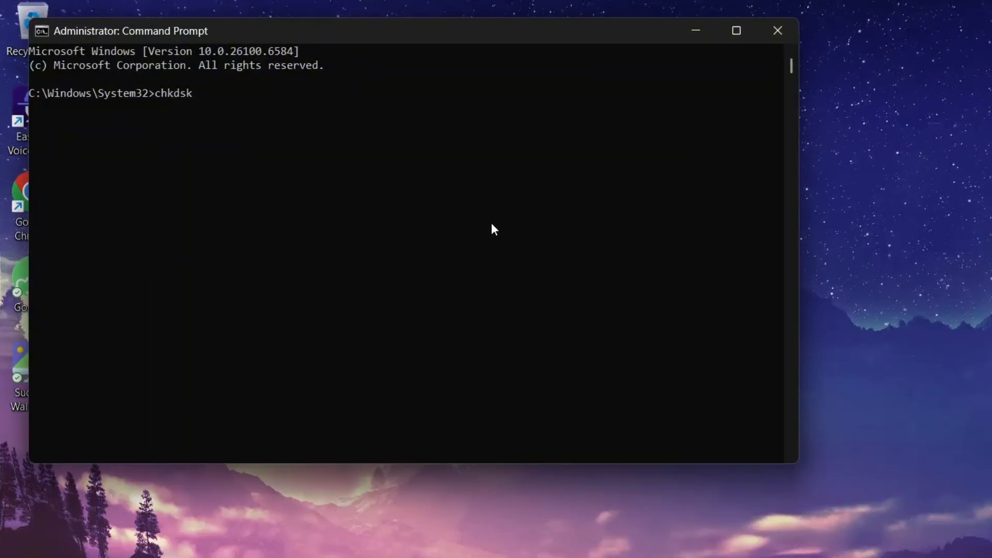
type("/f /r")
type("y")
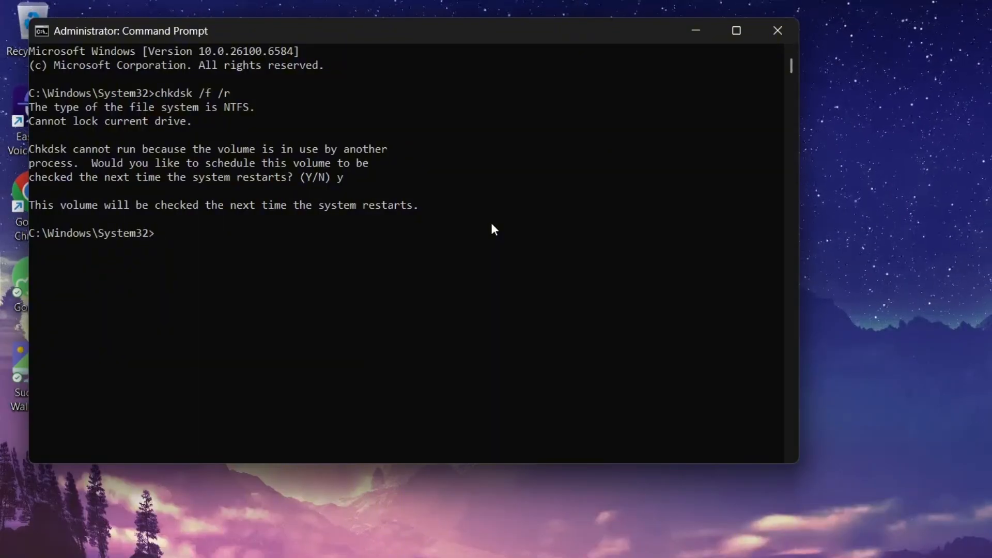
left_click(777, 30)
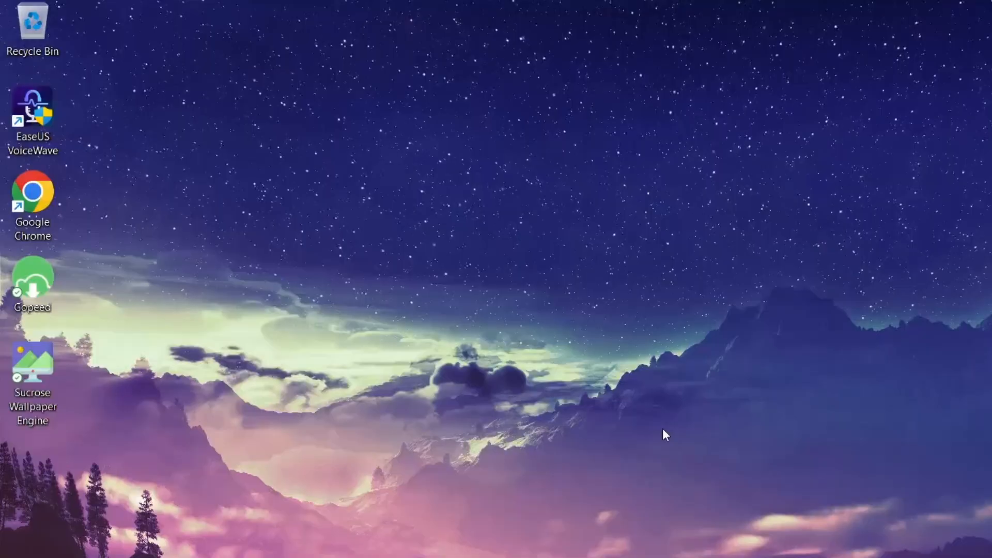
mouse_move(674, 418)
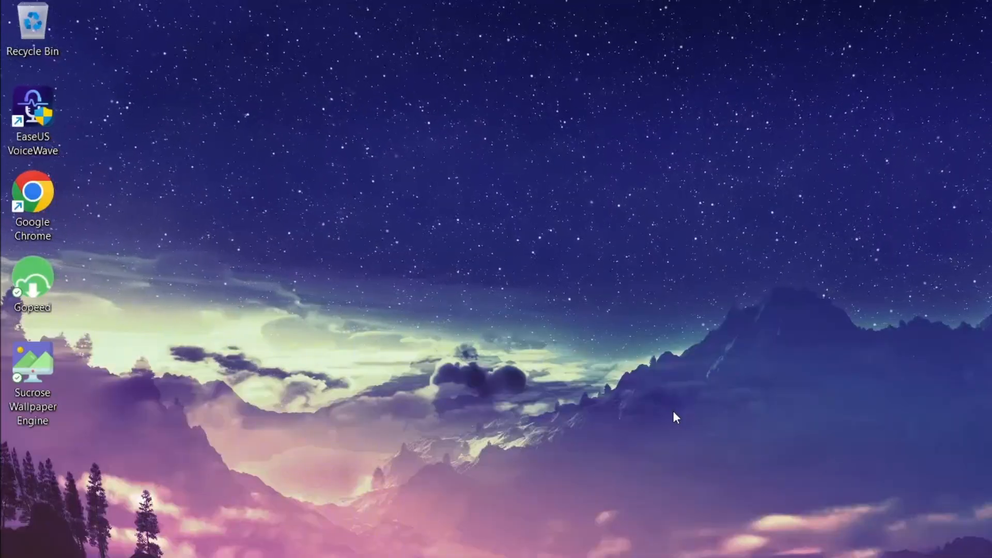
Reach the Installed apps list in Windows Settings via the 'settings' search
left_click(368, 538)
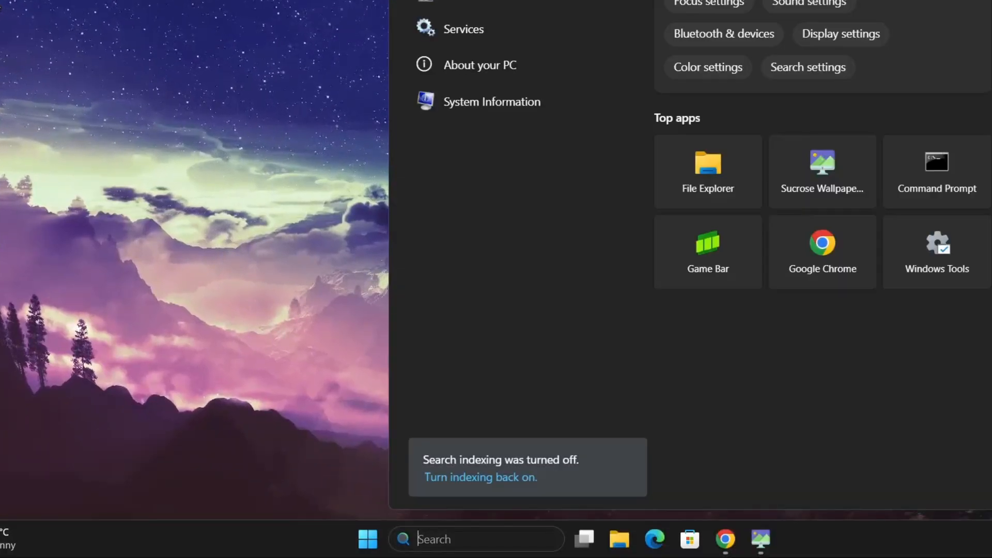
type("settings")
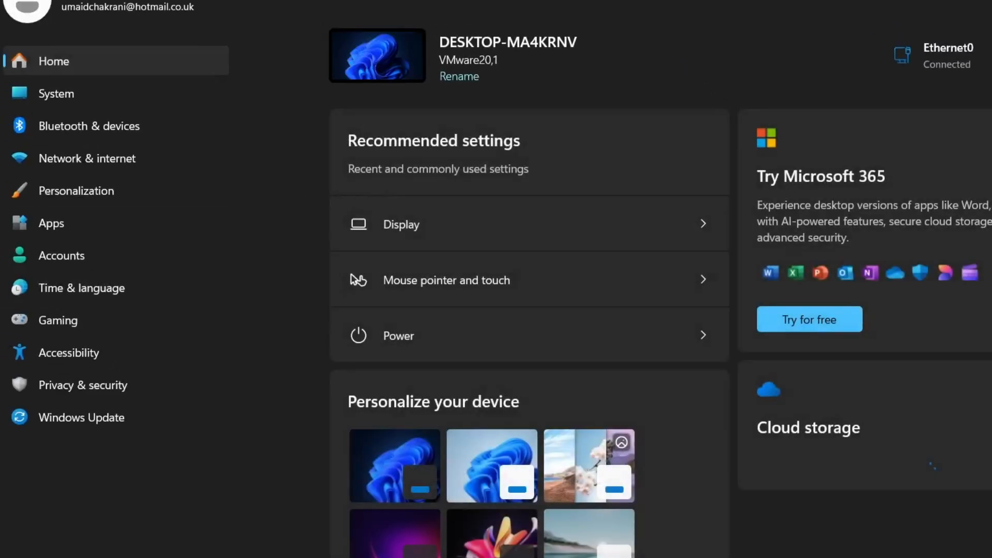
left_click(54, 224)
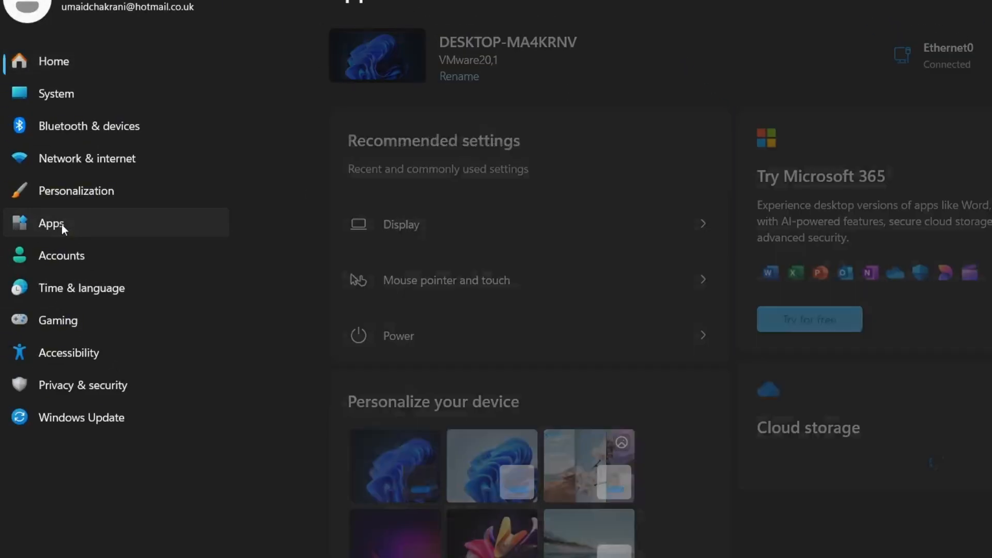
left_click(51, 224)
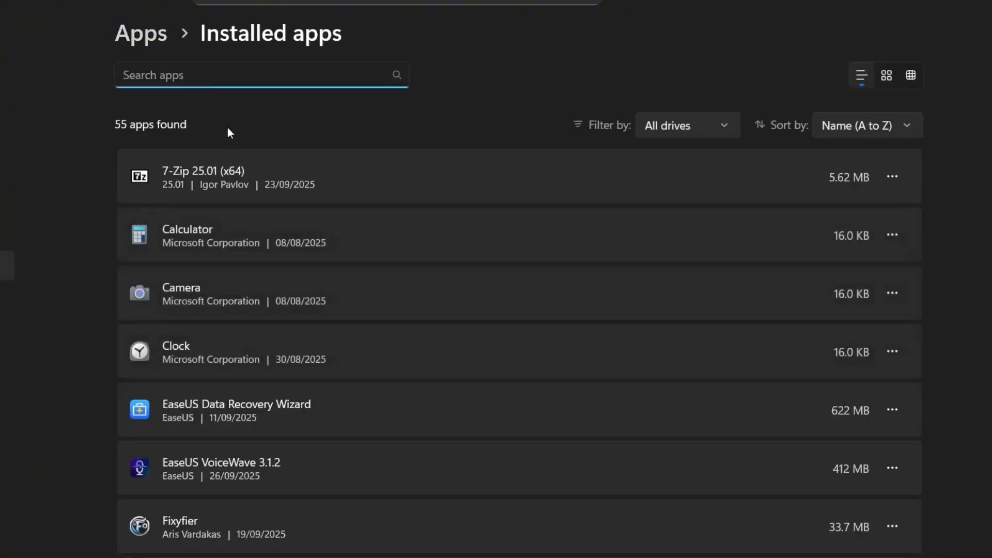
Uninstall 7-Zip 25.01, confirming the removal and the UAC prompt, then dismiss the finished uninstaller
left_click(891, 234)
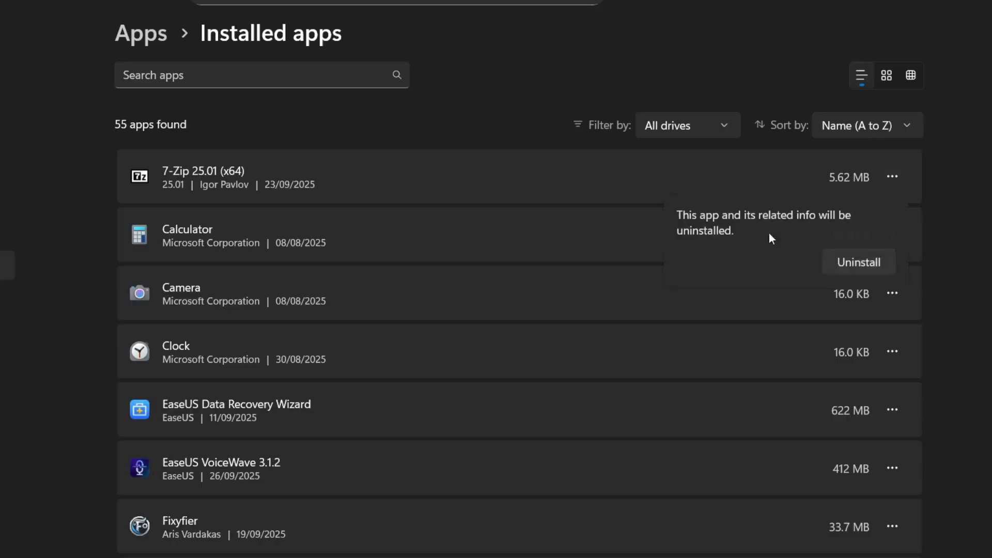
left_click(858, 261)
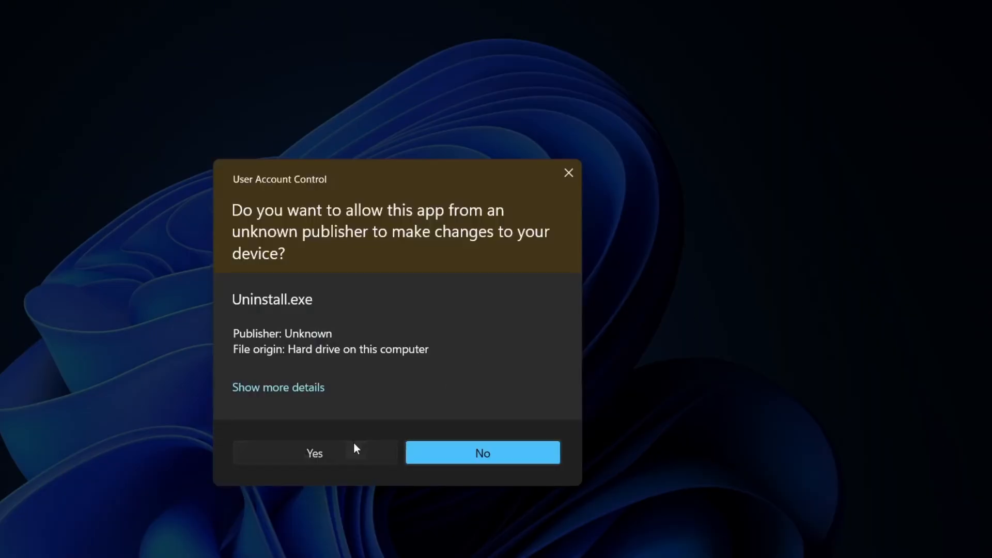
left_click(314, 453)
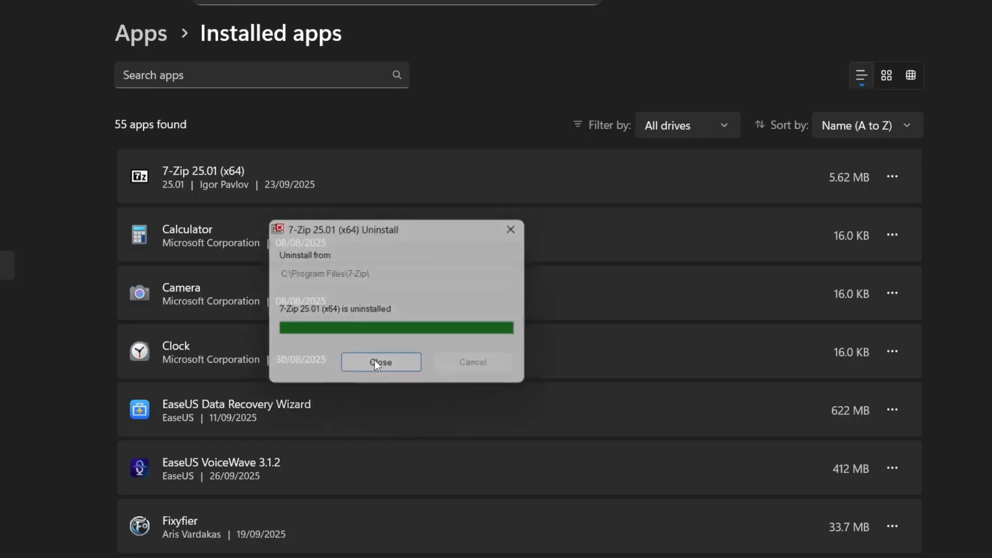
left_click(380, 362)
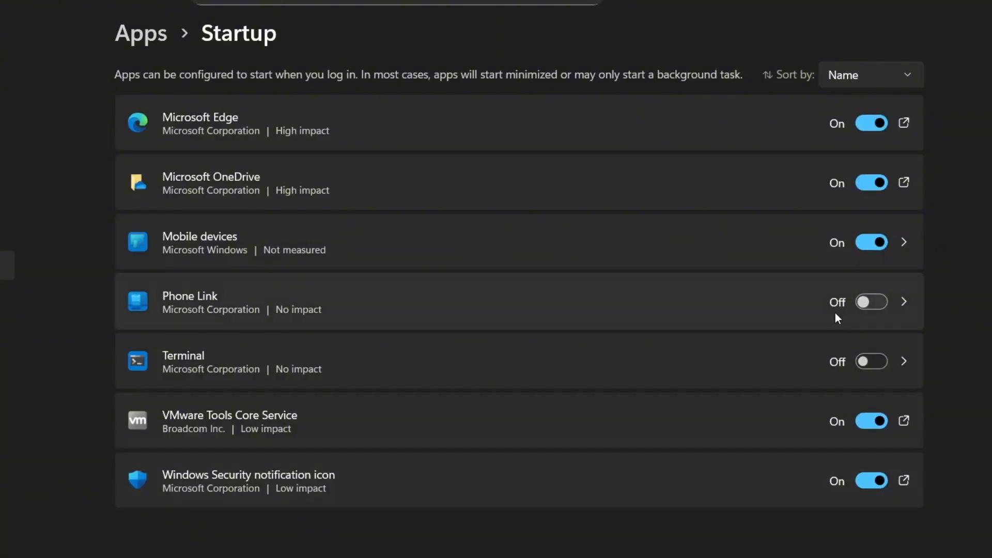
Turn off the Microsoft Edge and VMware Tools startup entries and cancel the EaseUS uninstall survey
left_click(871, 122)
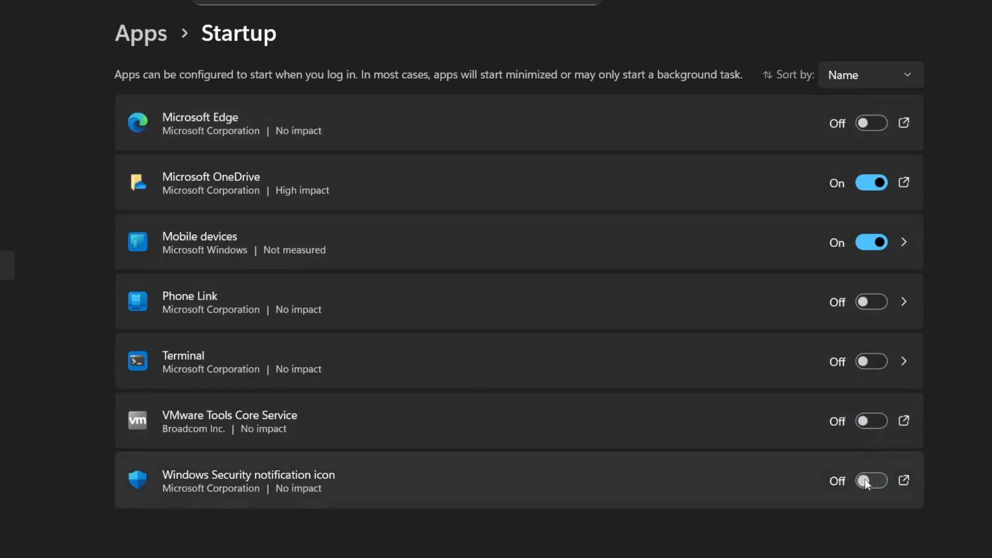
left_click(871, 242)
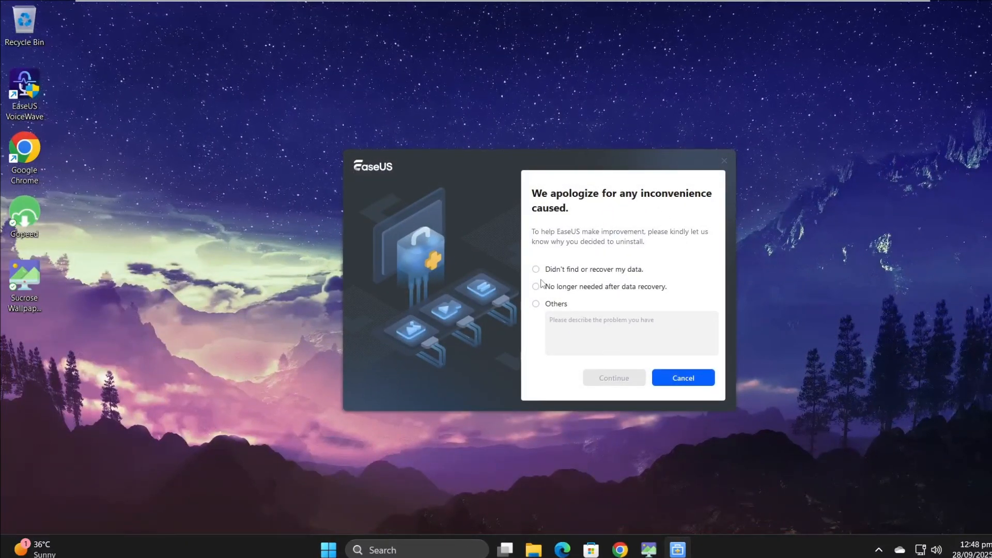
left_click(682, 378)
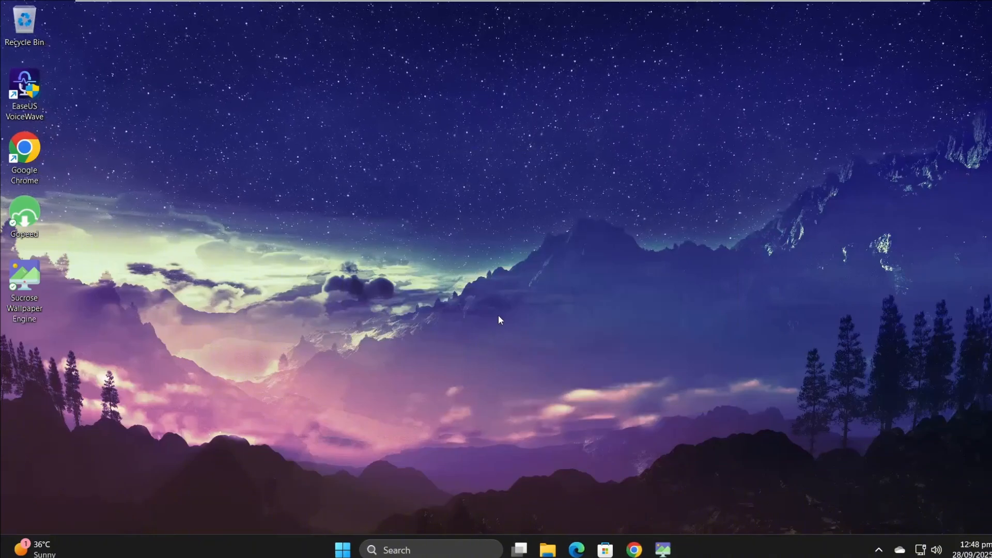